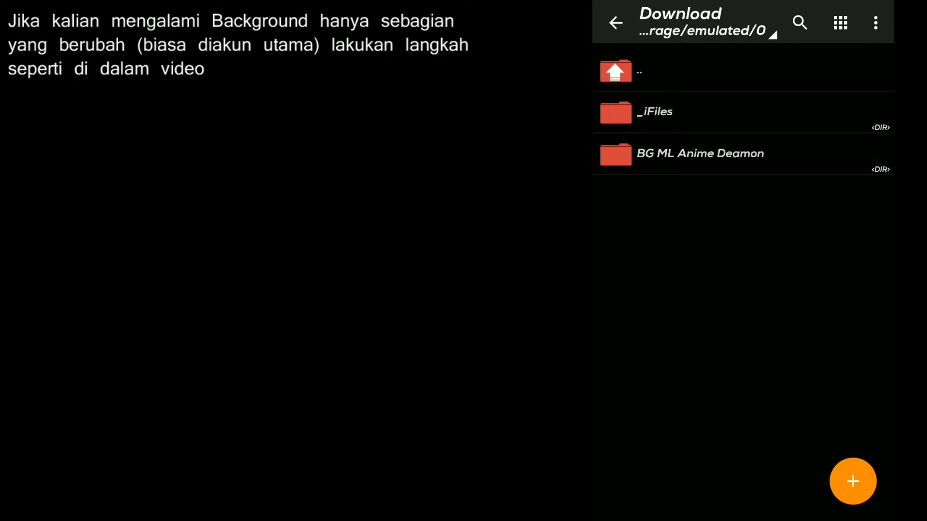
- Navigate BG ML Anime Deamon > com.mobile.legends > files > dragon2017 > assets and bring up the create-new options
{"action": "left_click", "coordinate": [701, 153]}
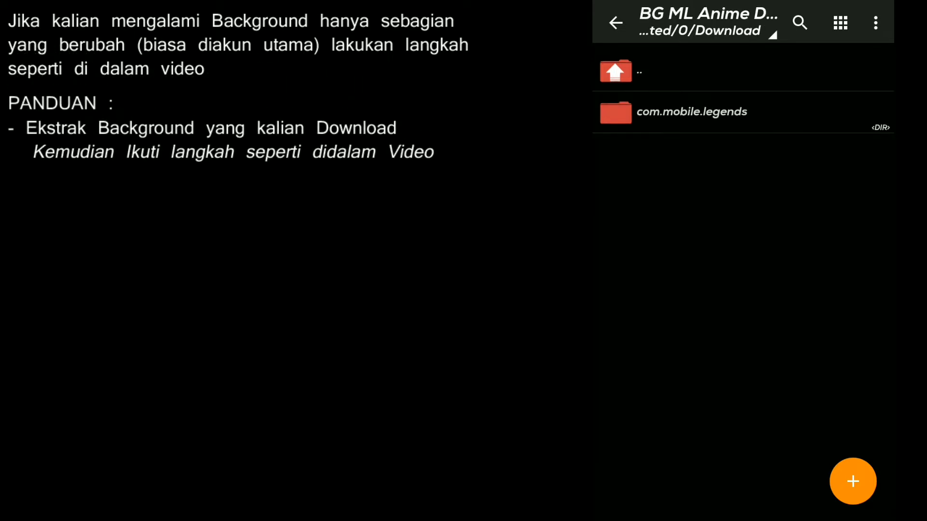
{"action": "left_click", "coordinate": [691, 111]}
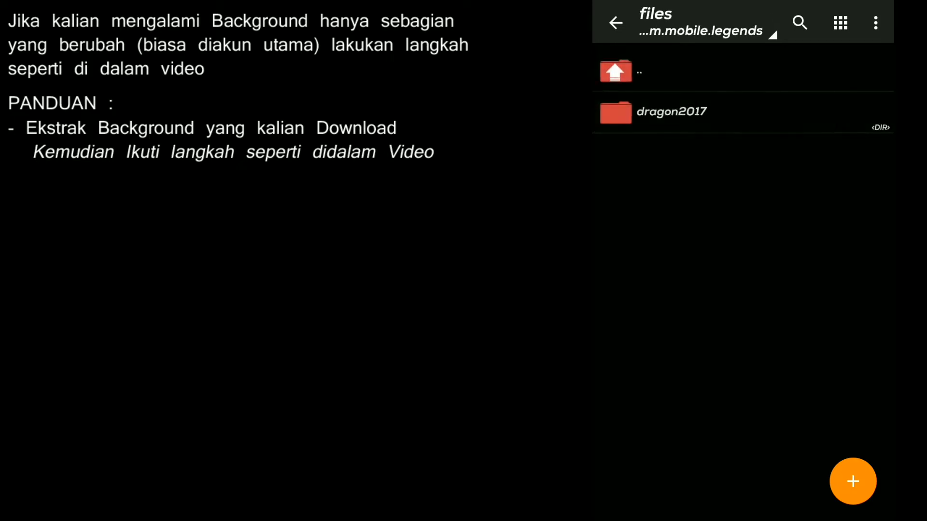
{"action": "left_click", "coordinate": [671, 112]}
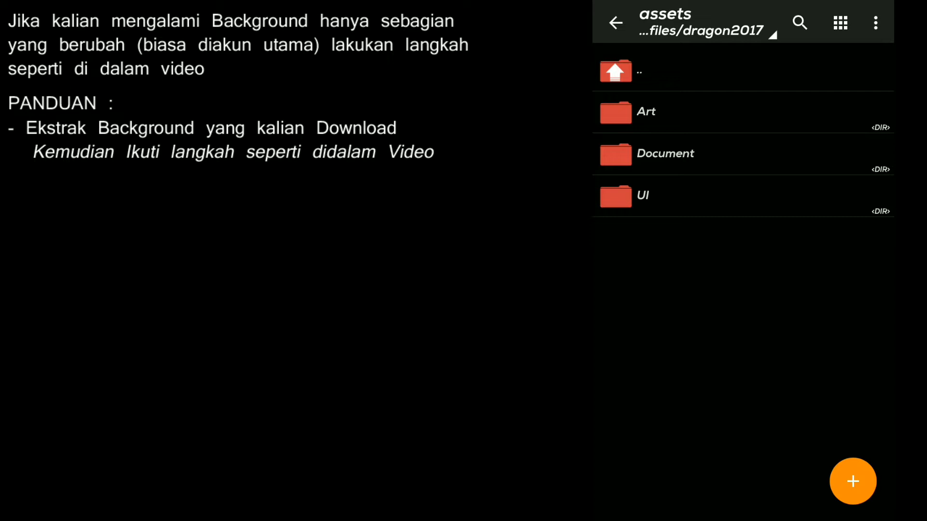
{"action": "left_click", "coordinate": [852, 481]}
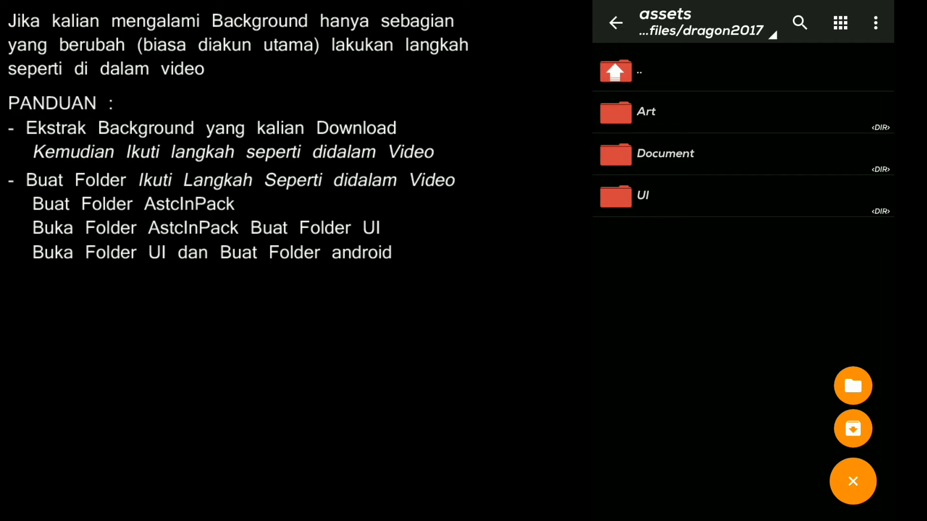
- Create a new folder named AstcInPack in assets and enter it
{"action": "left_click", "coordinate": [853, 385]}
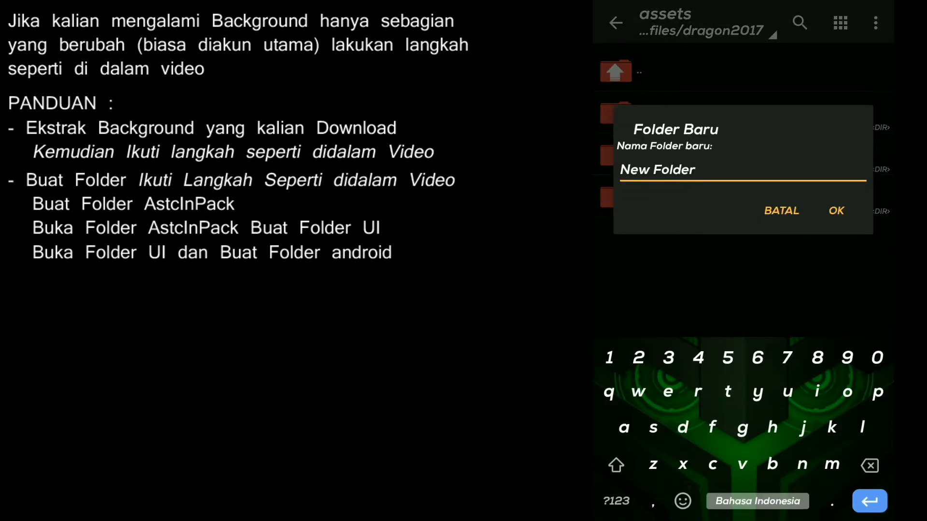
{"action": "double_click", "coordinate": [658, 170]}
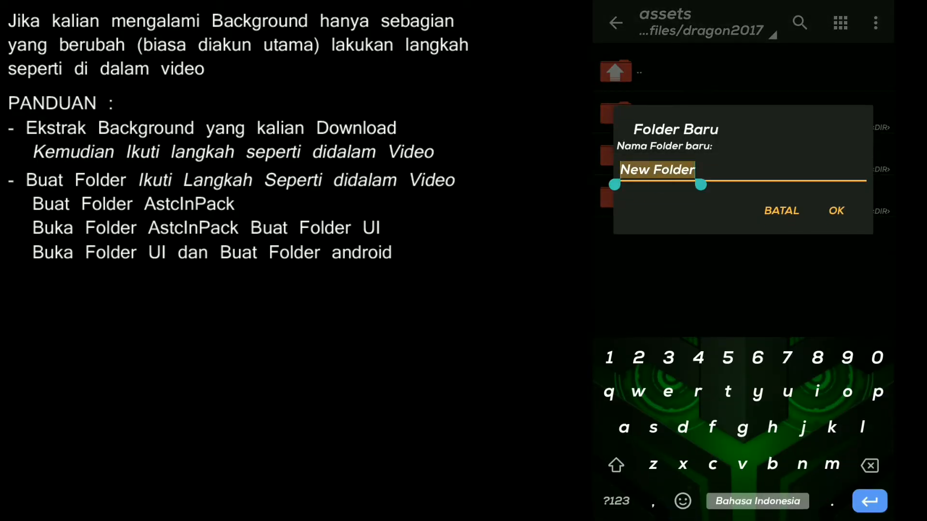
{"action": "type", "text": "AstcInPack"}
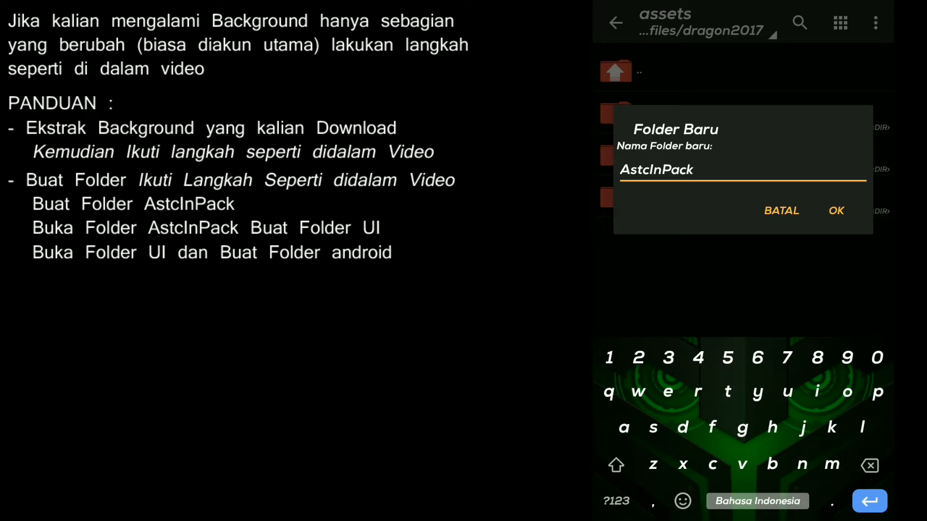
{"action": "left_click", "coordinate": [835, 211]}
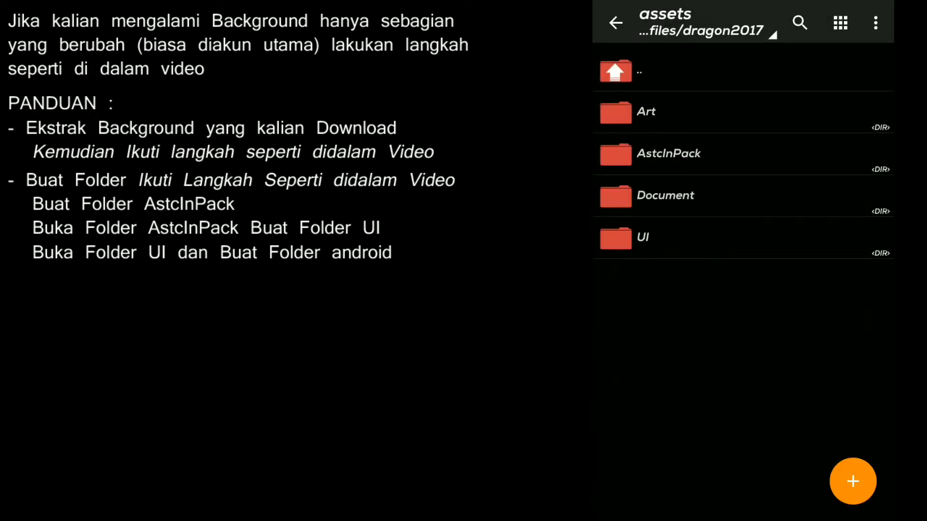
{"action": "left_click", "coordinate": [668, 153]}
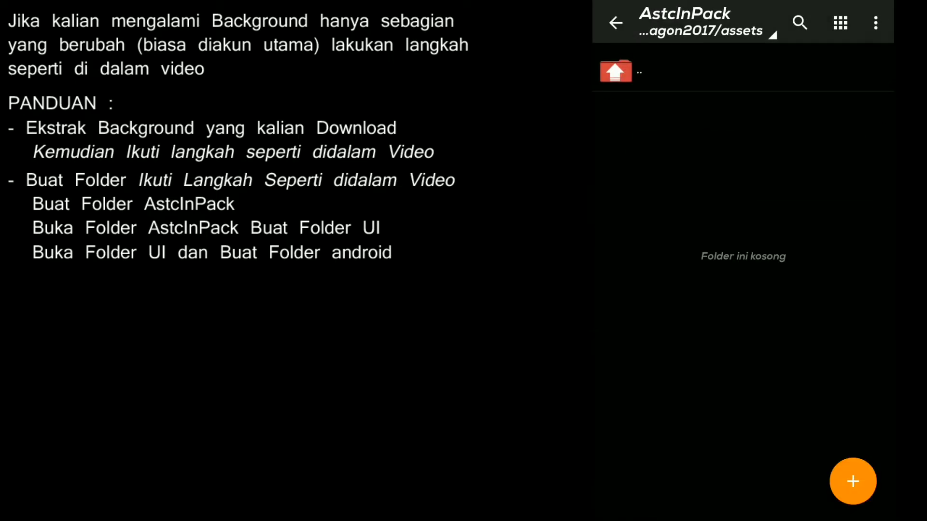
- Create a new folder named UI inside AstcInPack and enter it
{"action": "left_click", "coordinate": [853, 481]}
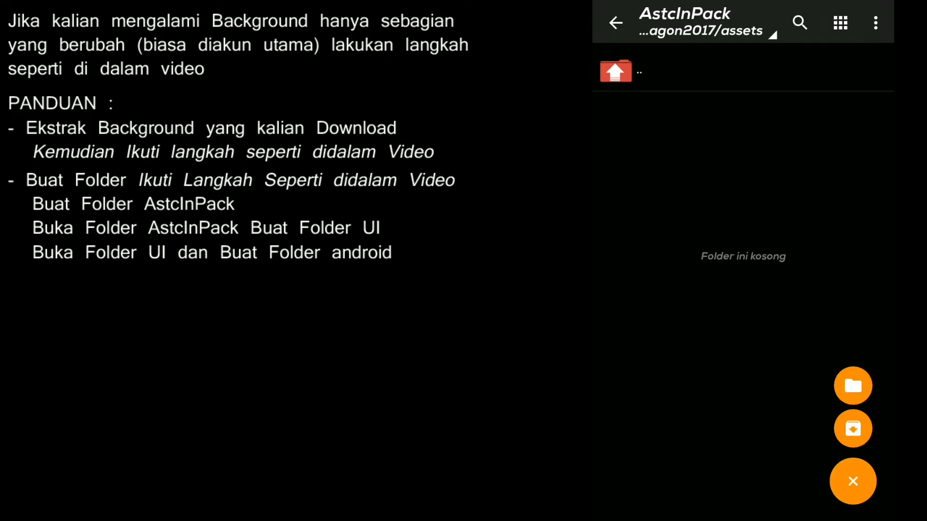
{"action": "left_click", "coordinate": [852, 385]}
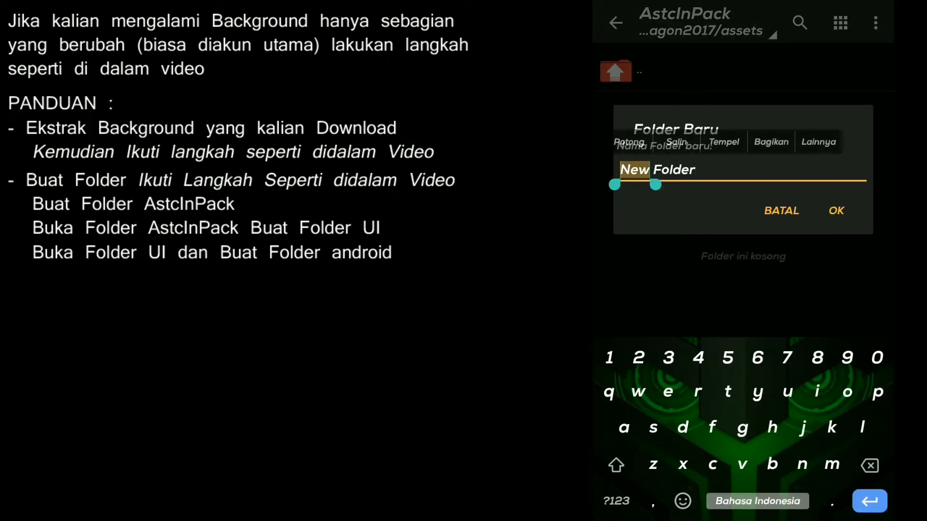
{"action": "type", "text": "U"}
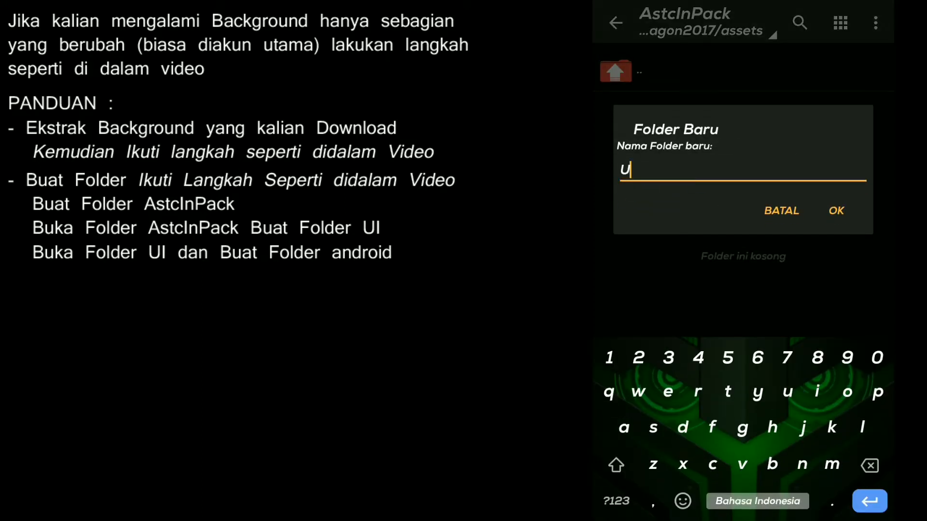
{"action": "left_click", "coordinate": [615, 464]}
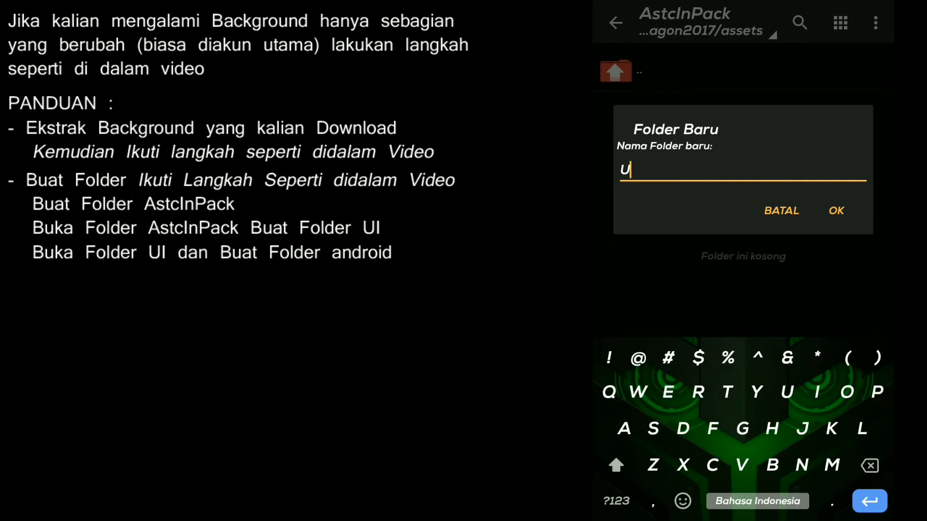
{"action": "left_click", "coordinate": [836, 211]}
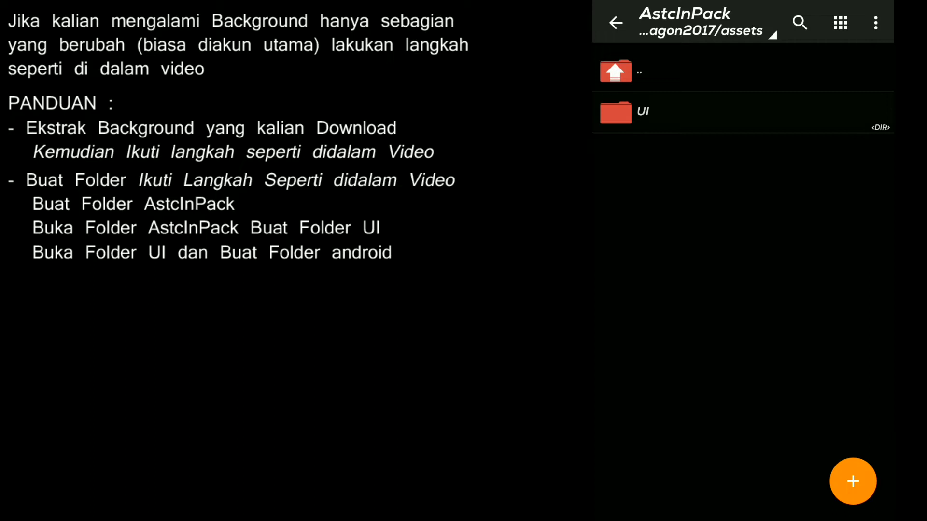
{"action": "left_click", "coordinate": [643, 112]}
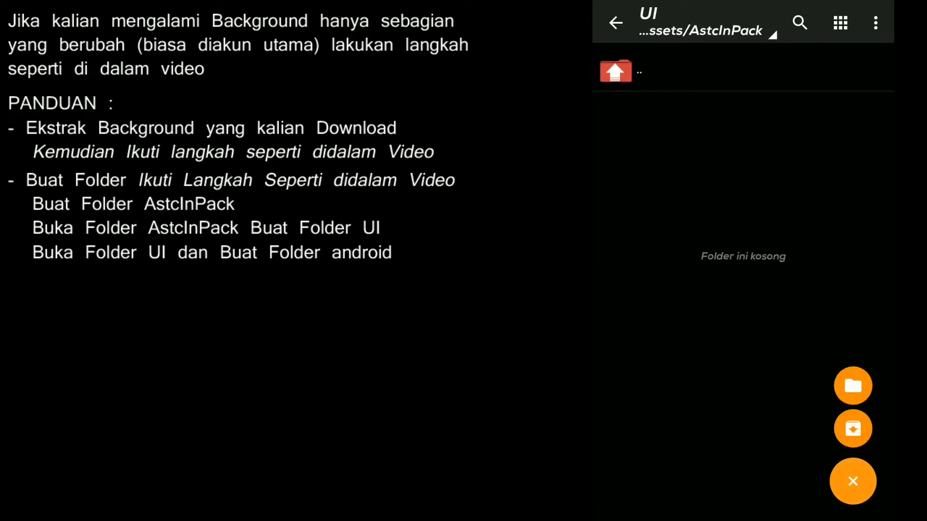
- Create a new folder named android inside UI
{"action": "left_click", "coordinate": [853, 386]}
{"action": "type", "text": "android"}
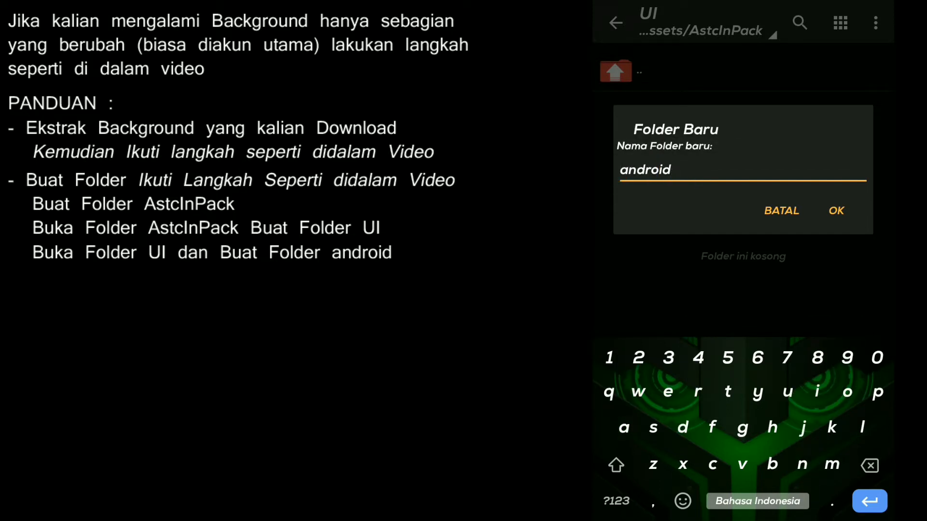
{"action": "left_click", "coordinate": [836, 211]}
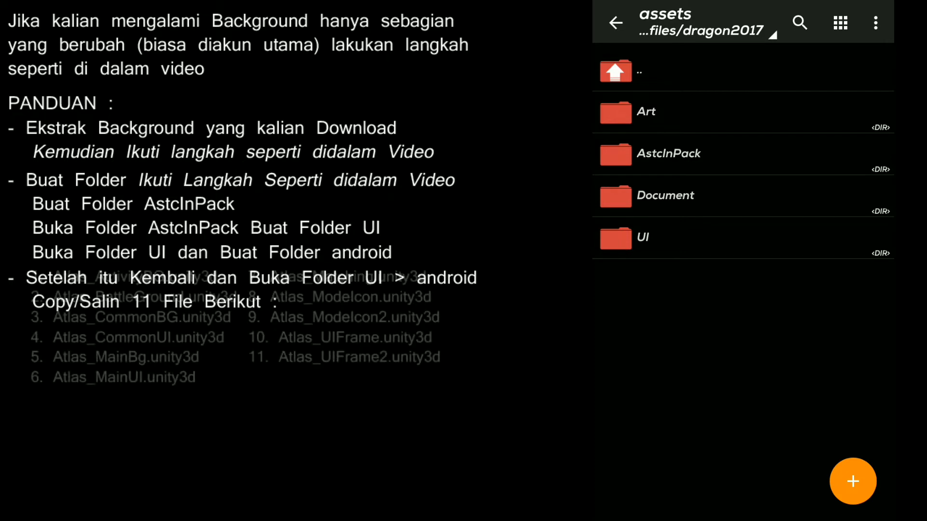
- Enter the game's existing UI/android folder of Atlas .unity3d files and bring up its options menu
{"action": "left_click", "coordinate": [642, 238]}
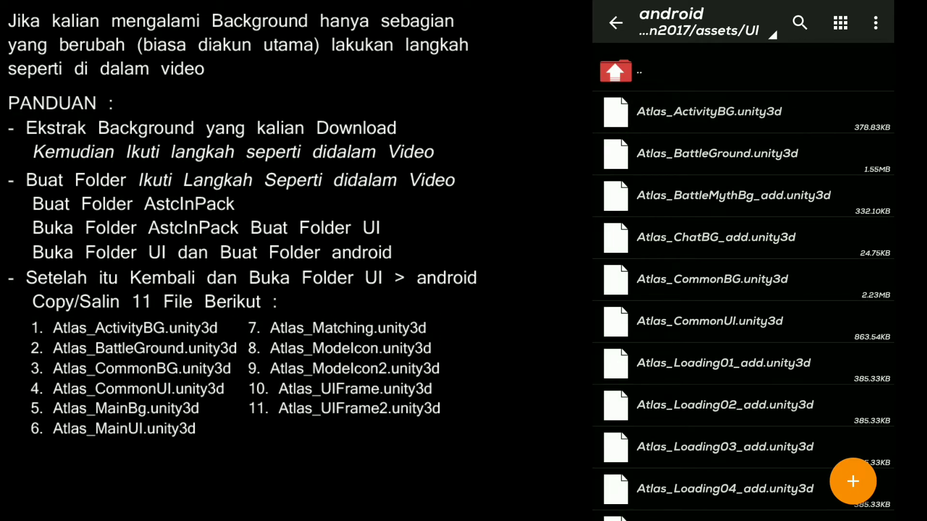
{"action": "scroll", "scroll_direction": "down", "scroll_amount": 3}
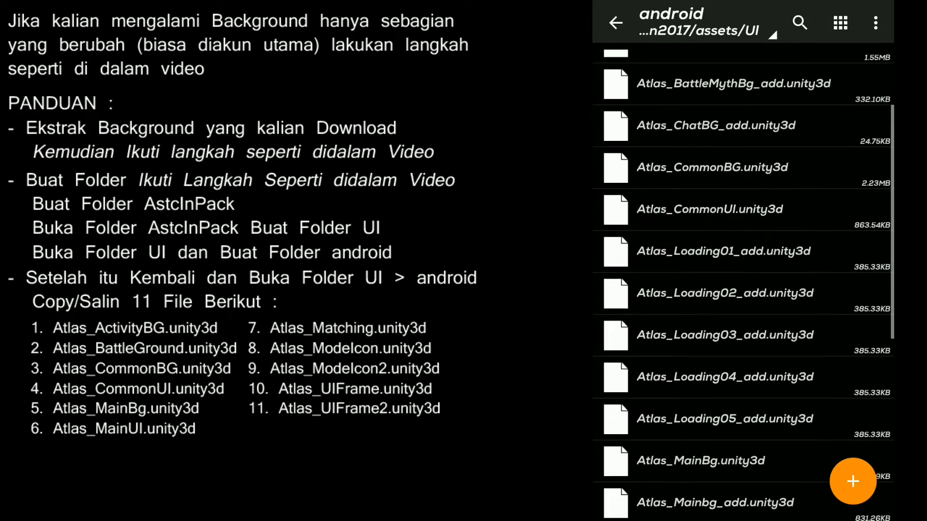
{"action": "scroll", "scroll_direction": "down", "scroll_amount": 3}
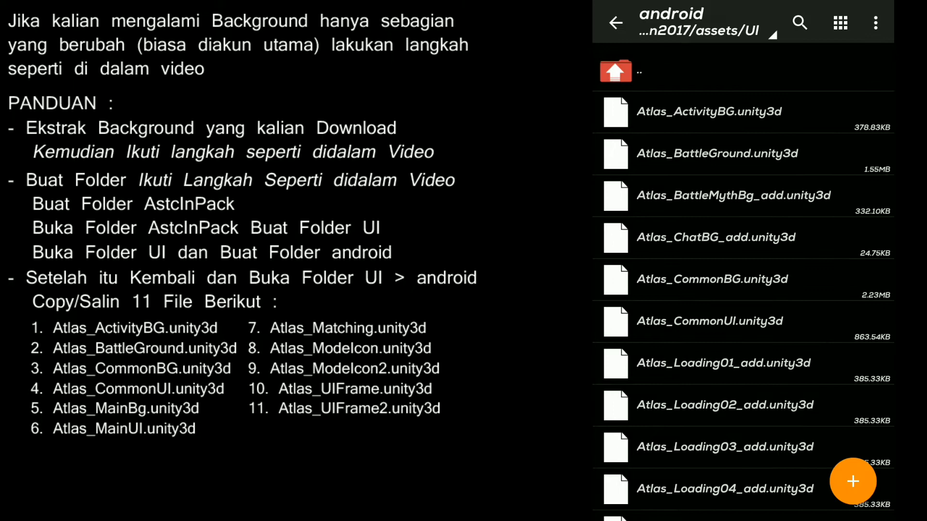
{"action": "left_click", "coordinate": [875, 22]}
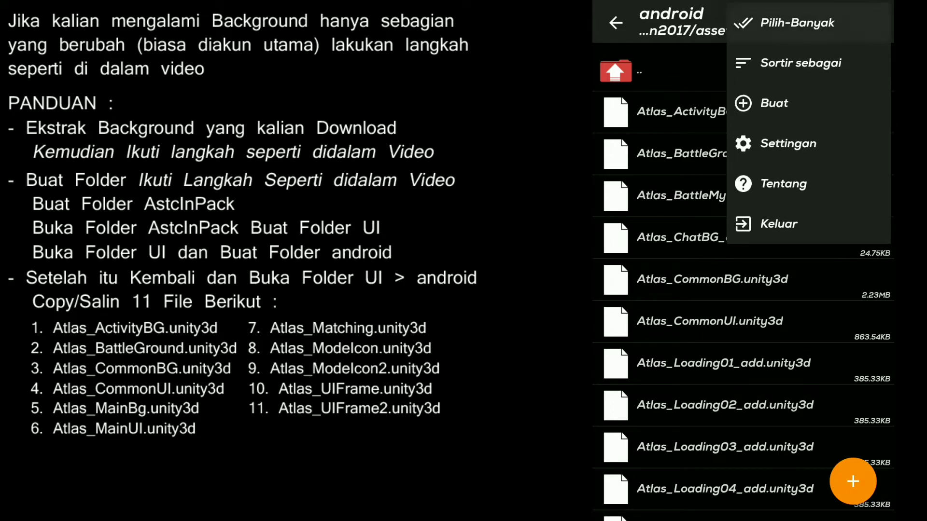
- Multi-select the 11 Atlas files: ActivityBG, BattleGround, CommonBG, CommonUI, MainBg, MainUI, Matching, ModelIcon, ModelIcon2, UIFrame, UIFrame2
{"action": "left_click", "coordinate": [799, 23]}
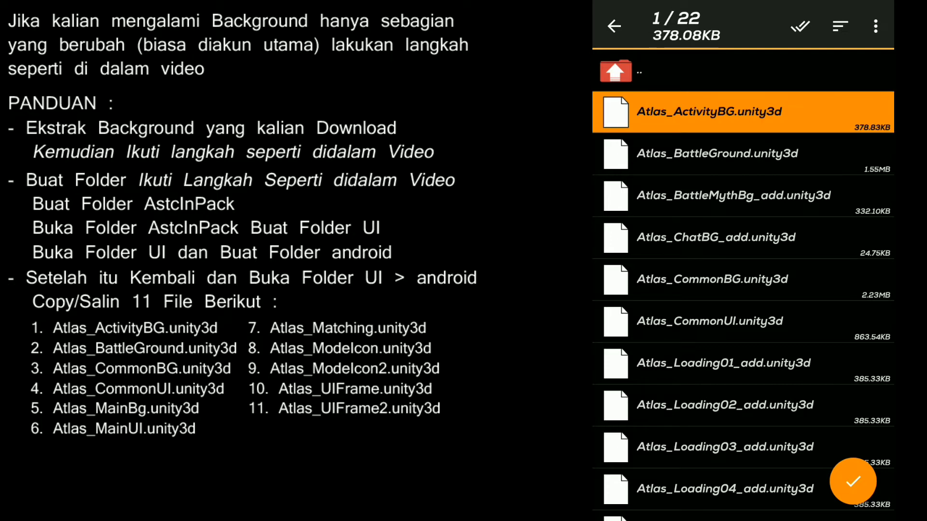
{"action": "left_click", "coordinate": [743, 154]}
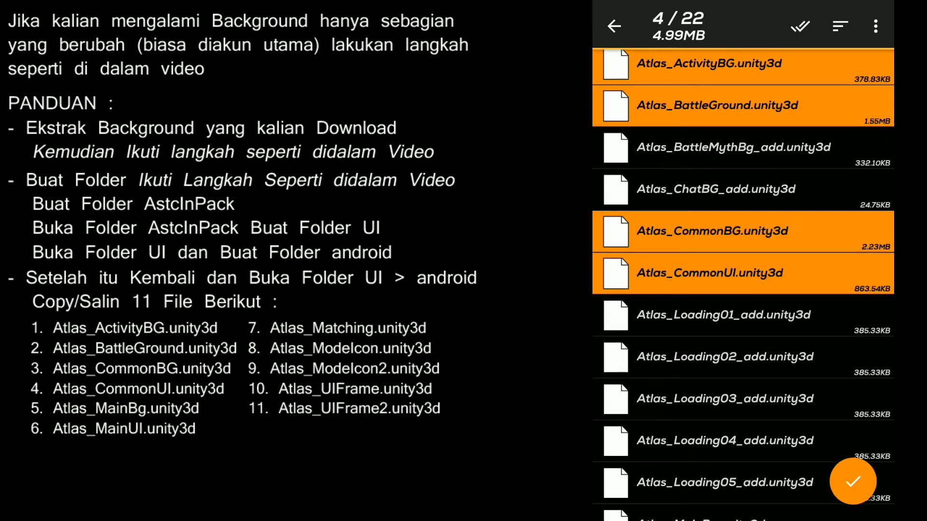
{"action": "scroll", "scroll_direction": "down", "scroll_amount": 3}
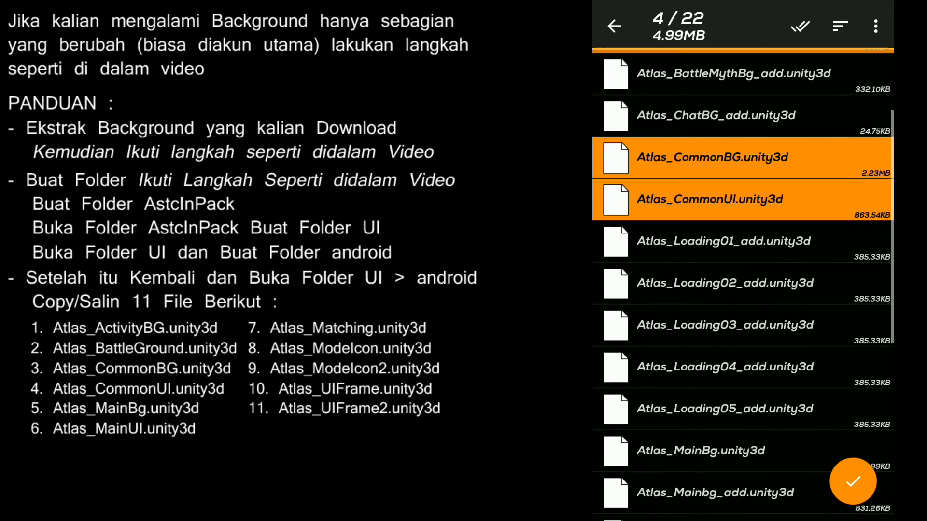
{"action": "scroll", "scroll_direction": "down", "scroll_amount": 3}
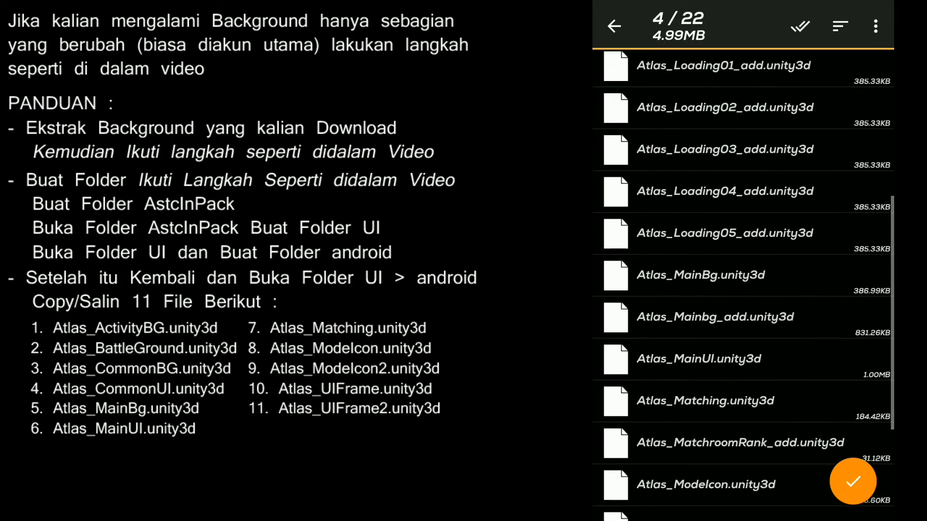
{"action": "left_click", "coordinate": [709, 276]}
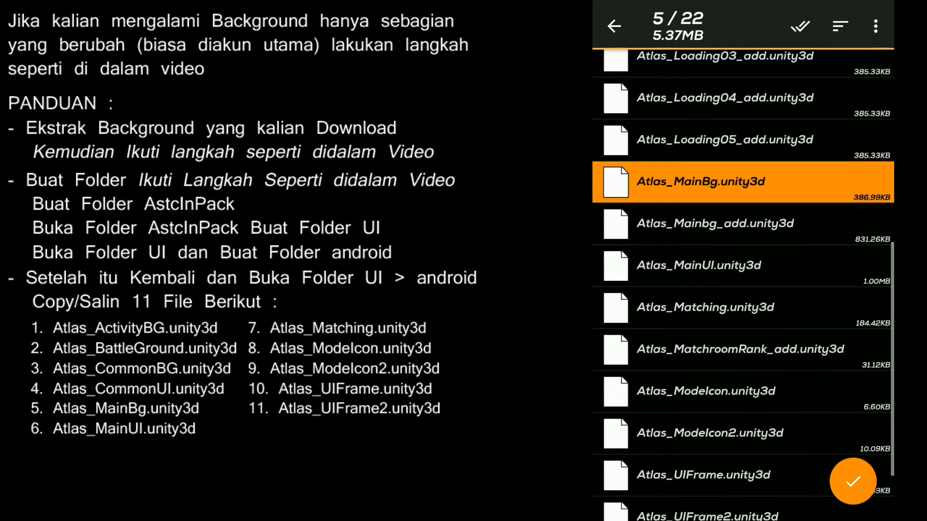
{"action": "left_click", "coordinate": [697, 263]}
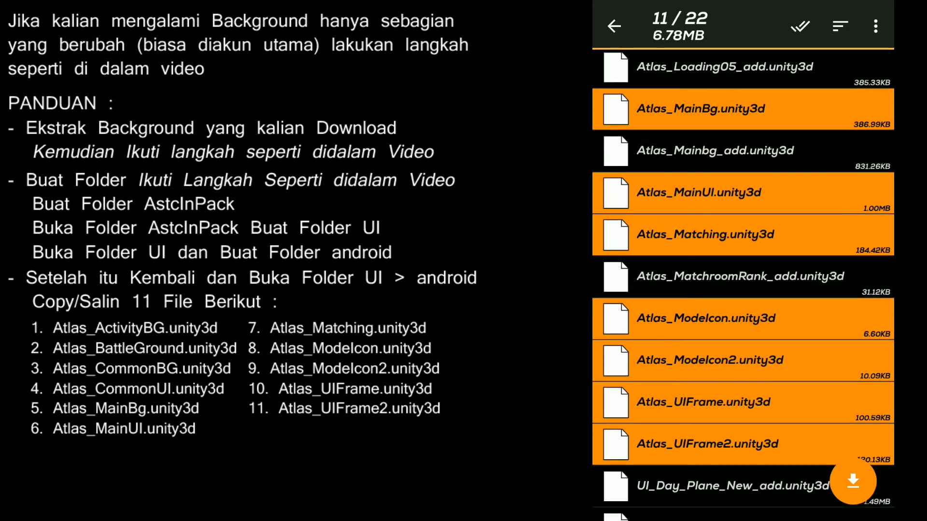
- Copy the 11 Atlas files, paste them into AstcInPack/UI/android, and return to the assets folder
{"action": "left_click", "coordinate": [875, 25]}
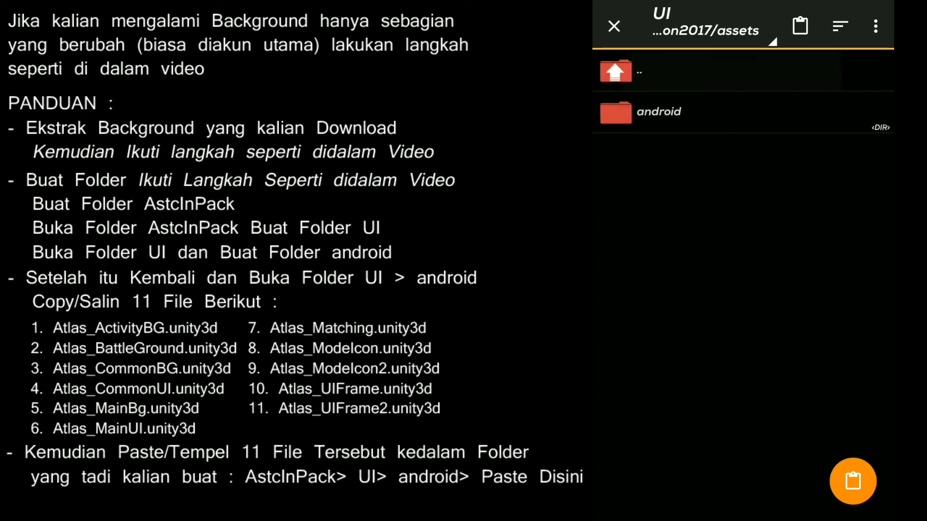
{"action": "left_click", "coordinate": [638, 71]}
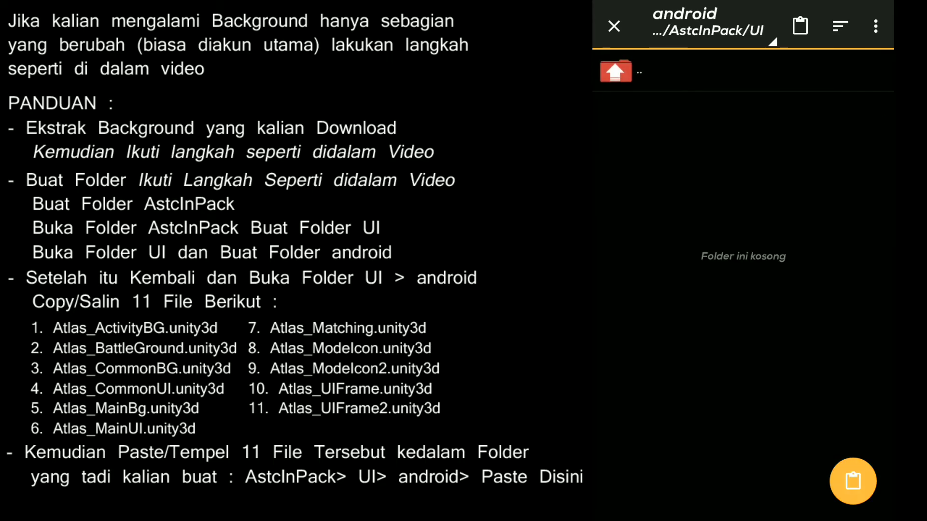
{"action": "left_click", "coordinate": [853, 481]}
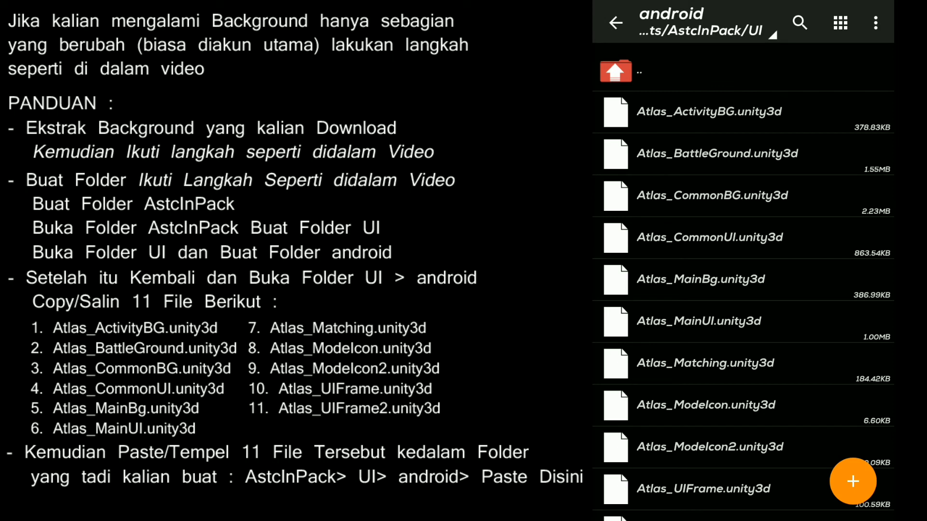
{"action": "left_click", "coordinate": [615, 71]}
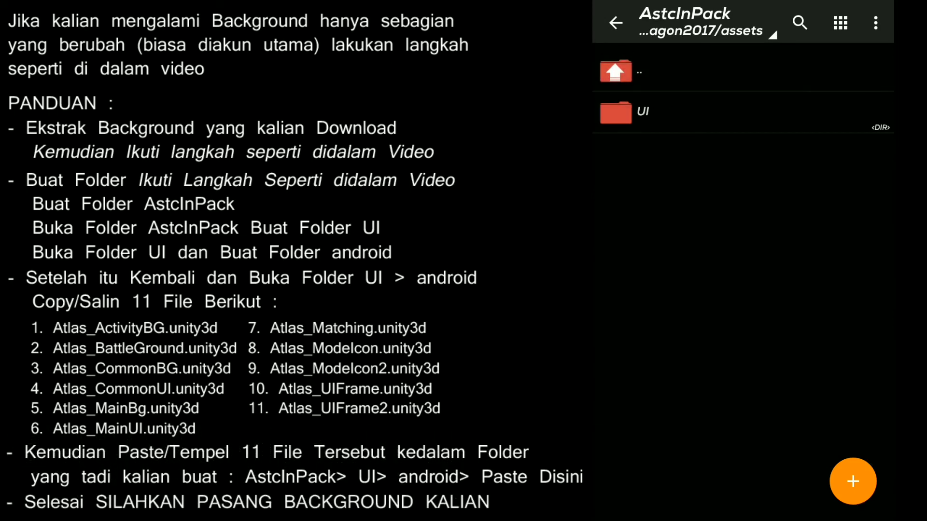
{"action": "left_click", "coordinate": [639, 70]}
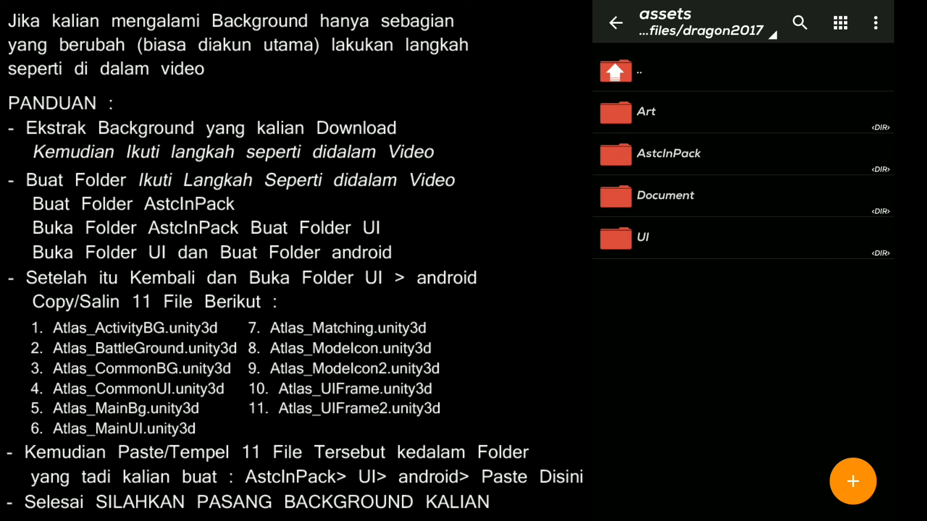
- Copy the BG ML Anime Deamon folder contents from Download and go to /storage/emulated/0/Android
{"action": "left_click", "coordinate": [638, 71]}
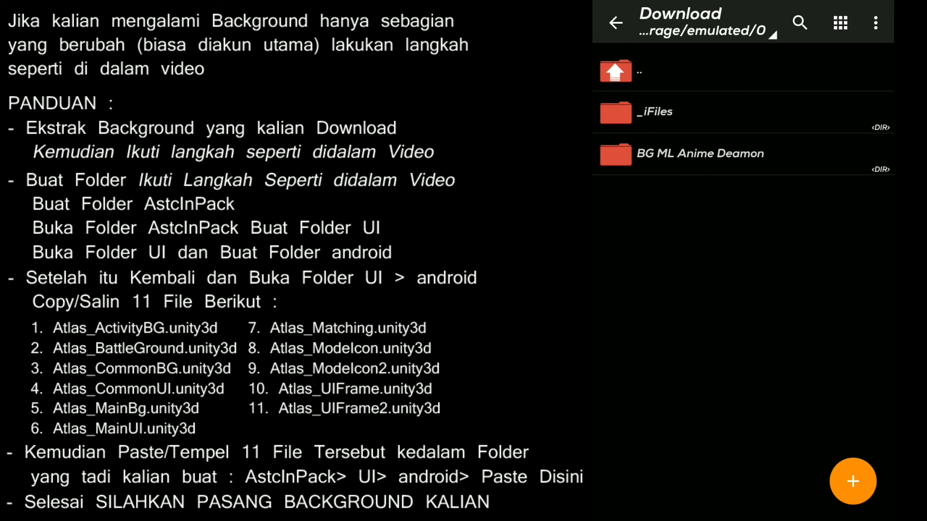
{"action": "left_click", "coordinate": [701, 153]}
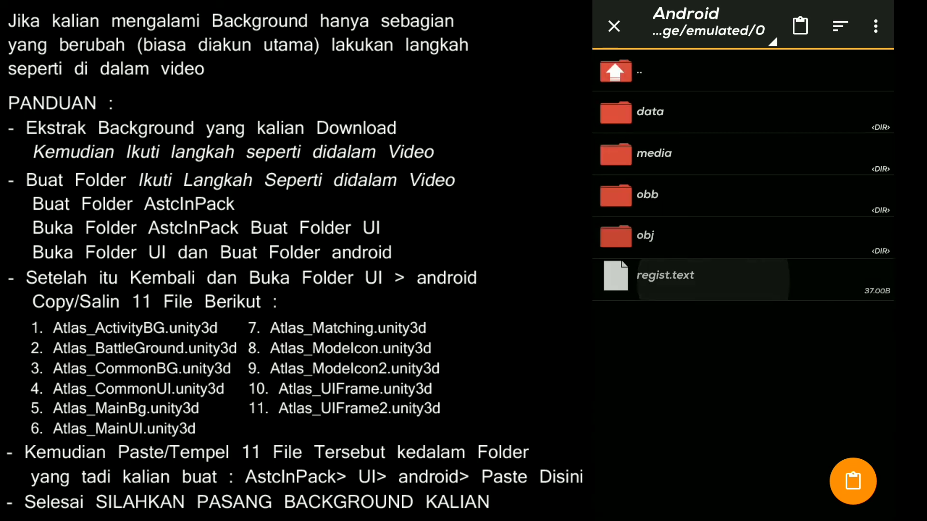
- Paste into Android/data, choosing Ganti with 'Lakukan Ke semua file' ticked to overwrite all conflicts
{"action": "left_click", "coordinate": [649, 111]}
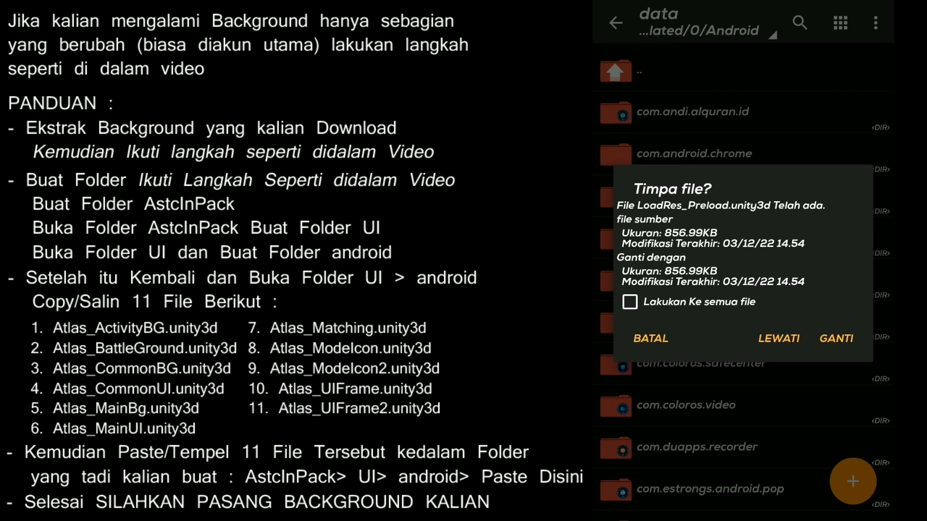
{"action": "left_click", "coordinate": [630, 302]}
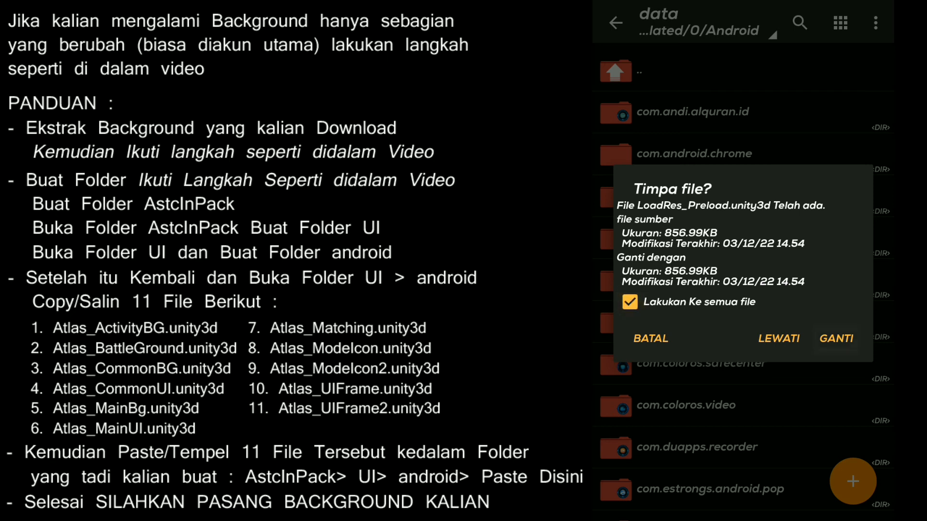